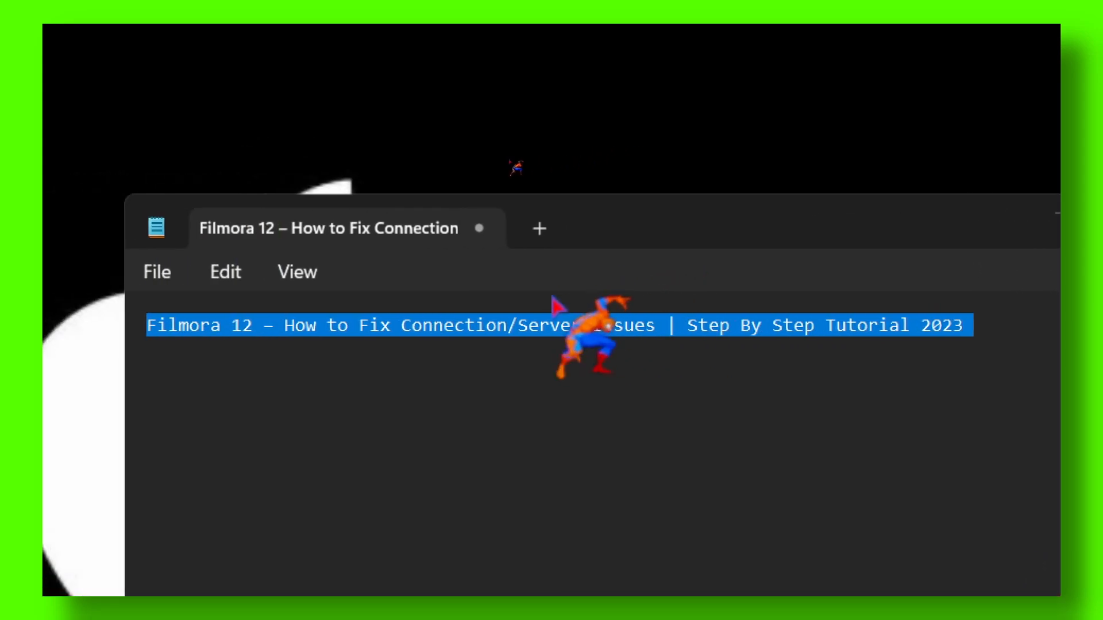
- Minimize the Notepad note holding the Filmora 12 tutorial title
left_click(613, 405)
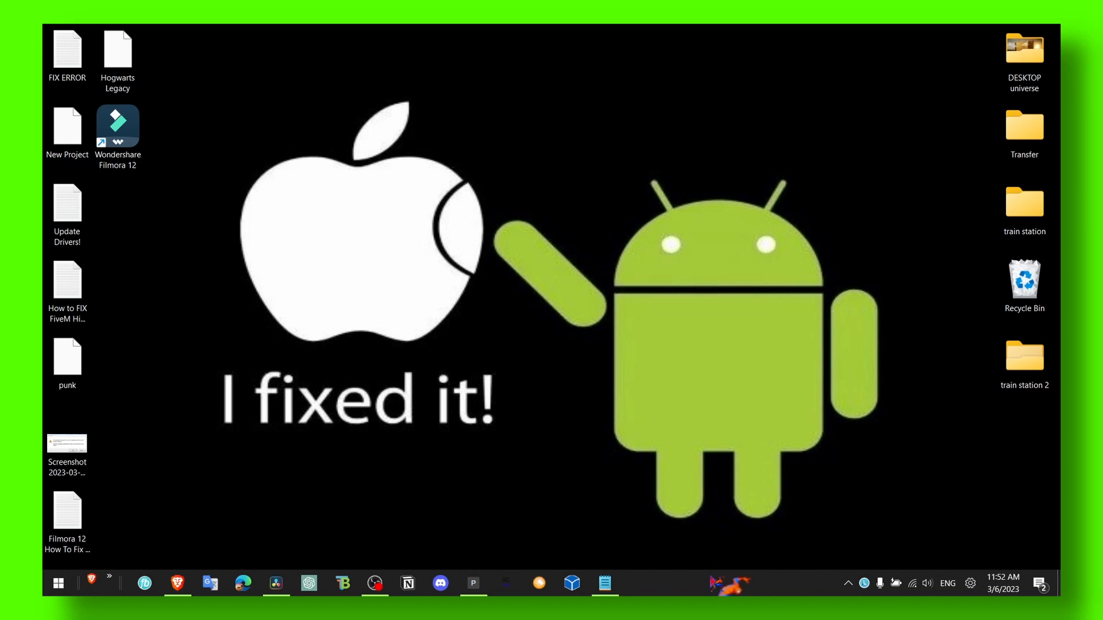
- Search for services, settings and steam in turn, then bring up the quick system-tools list
left_click(57, 583)
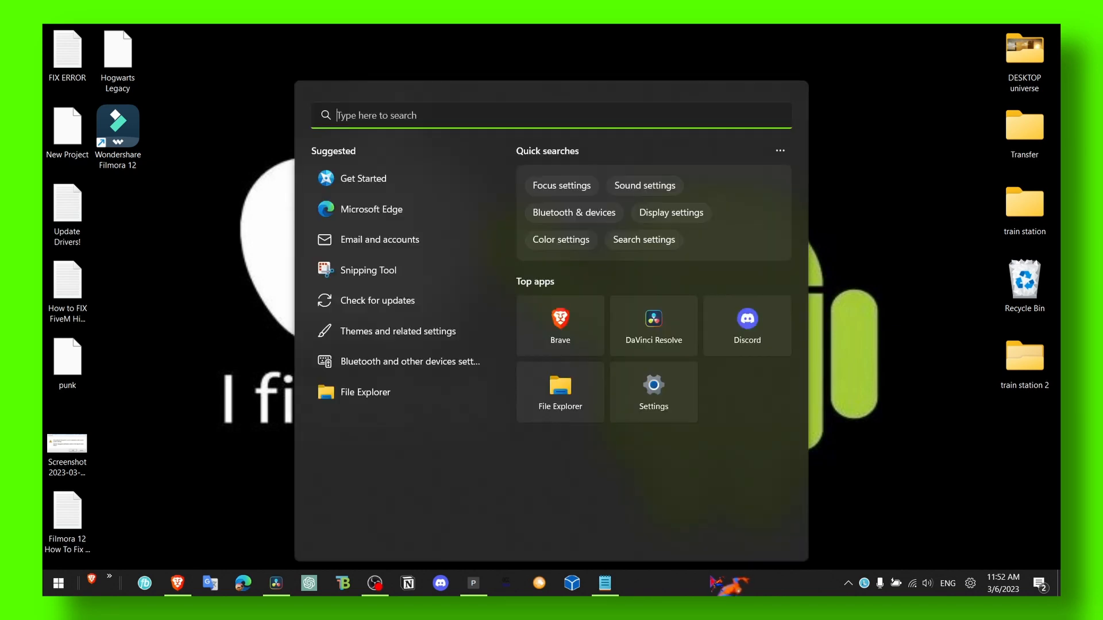
type("services")
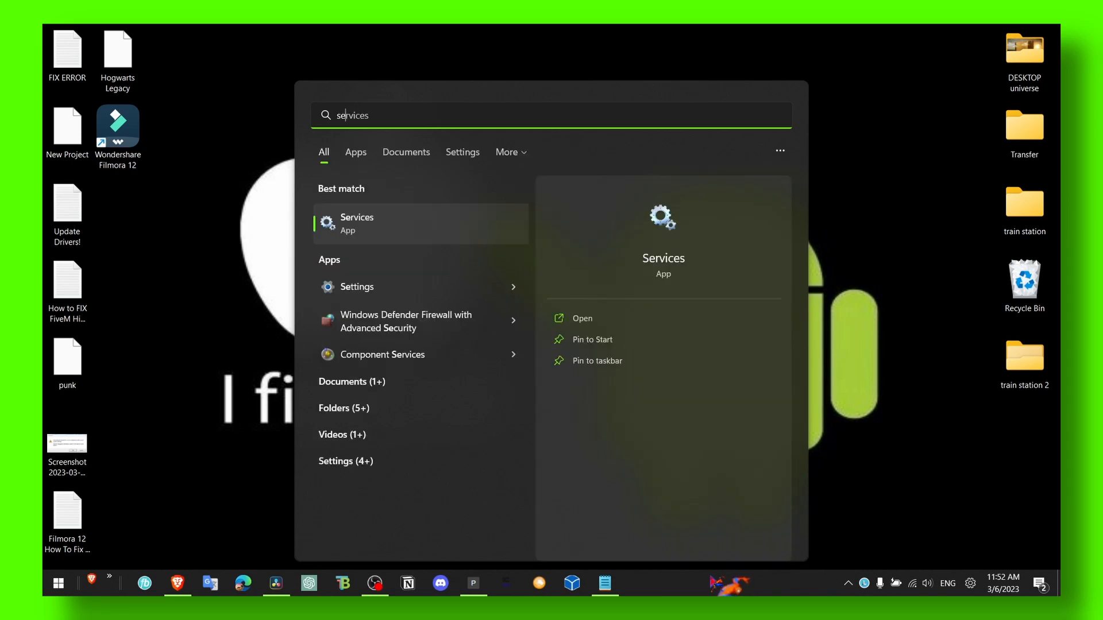
type("settings")
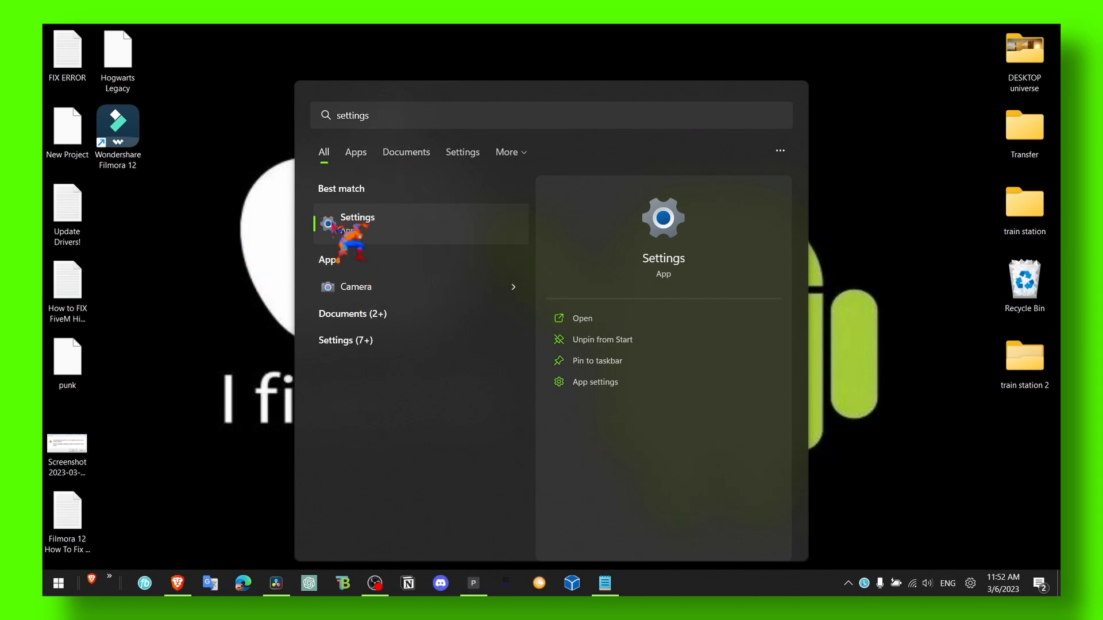
type("steam")
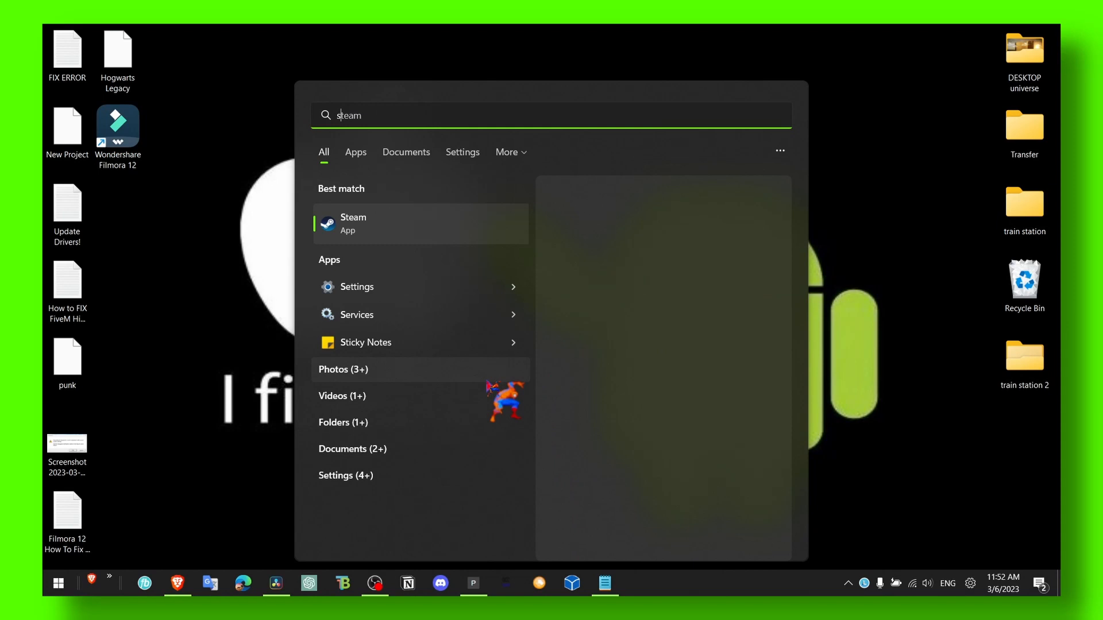
type("set")
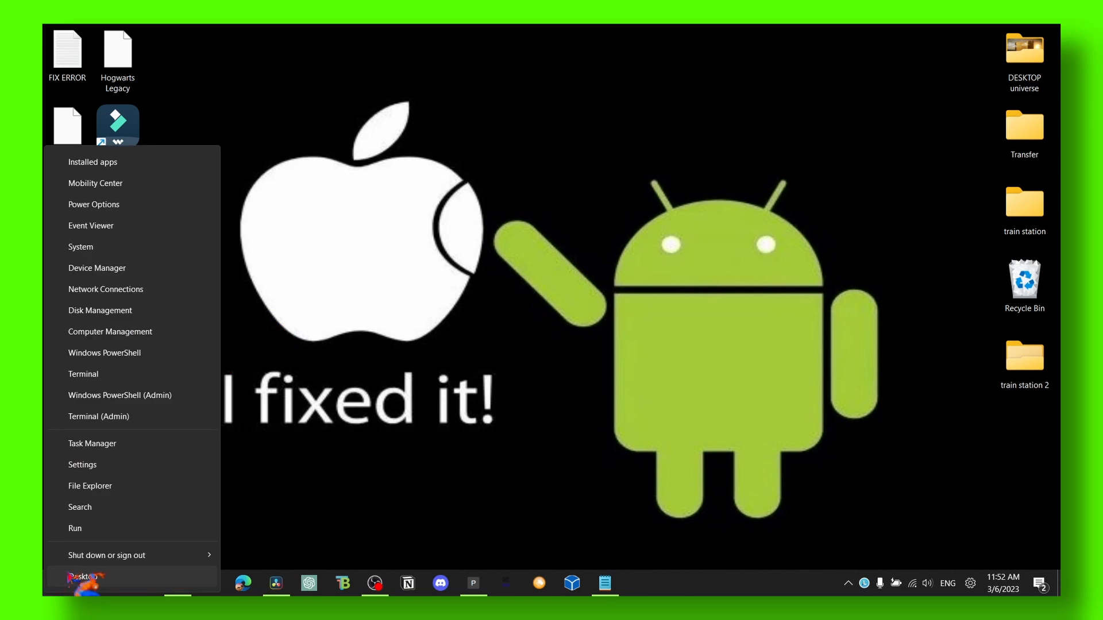
- Reach Troubleshoot on the System page of Windows Settings
left_click(83, 464)
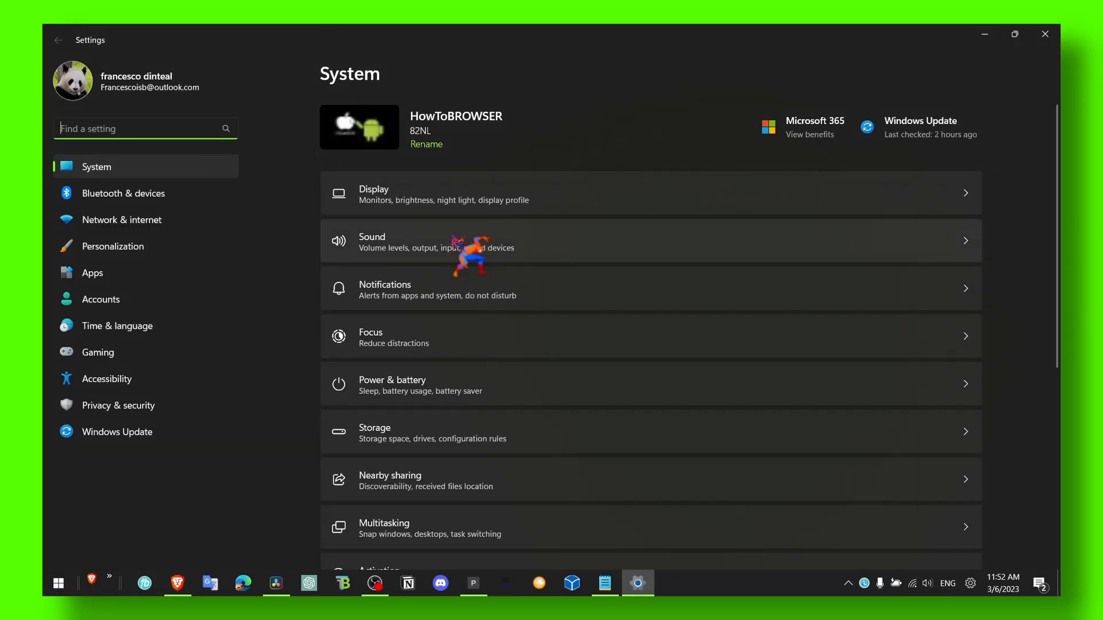
scroll("down", 3)
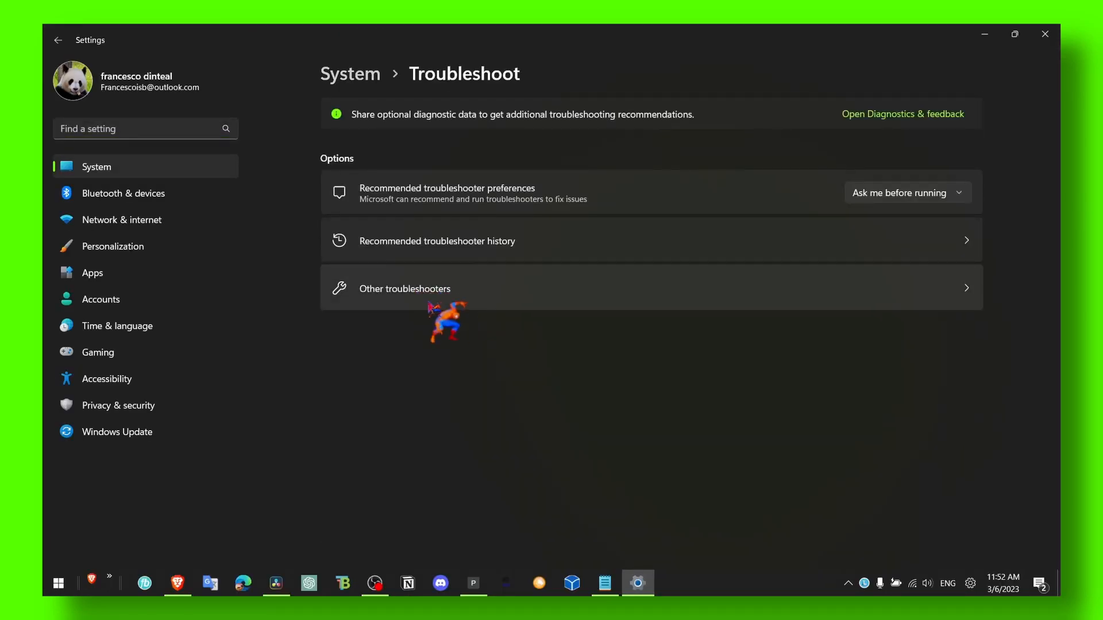
left_click(404, 288)
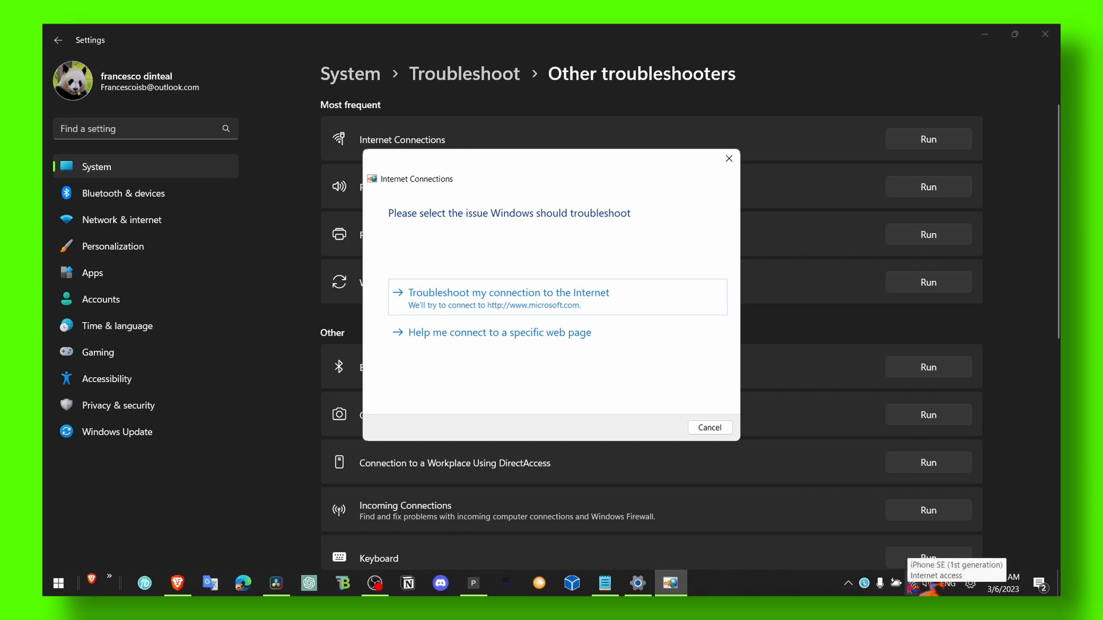
- Run the Internet Connections troubleshooter on the connection to the Internet and dismiss it
left_click(509, 293)
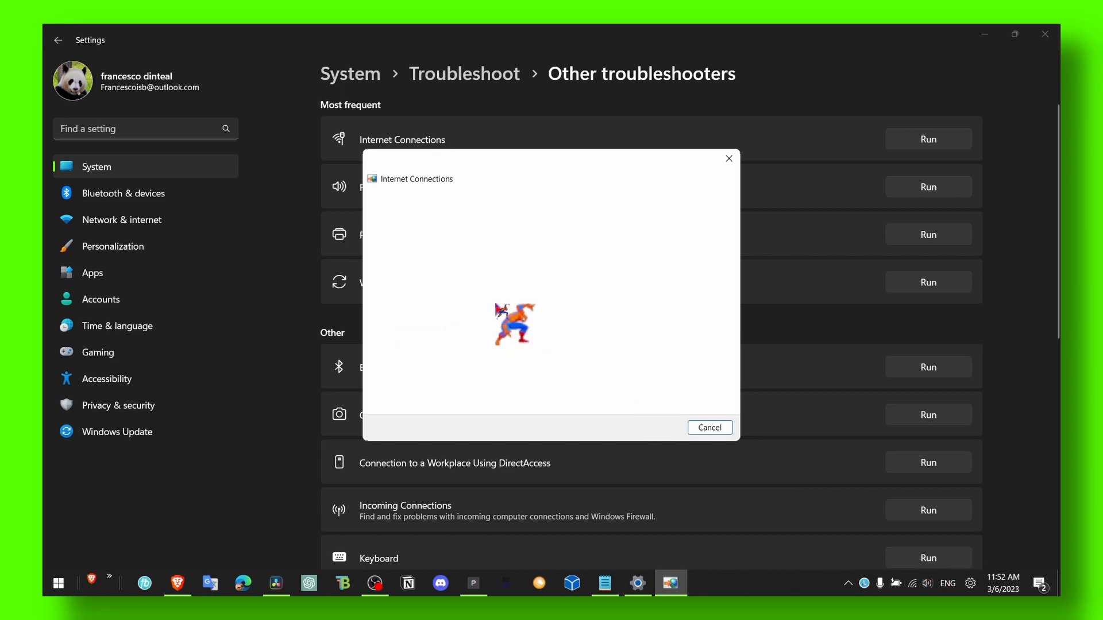
left_click(710, 428)
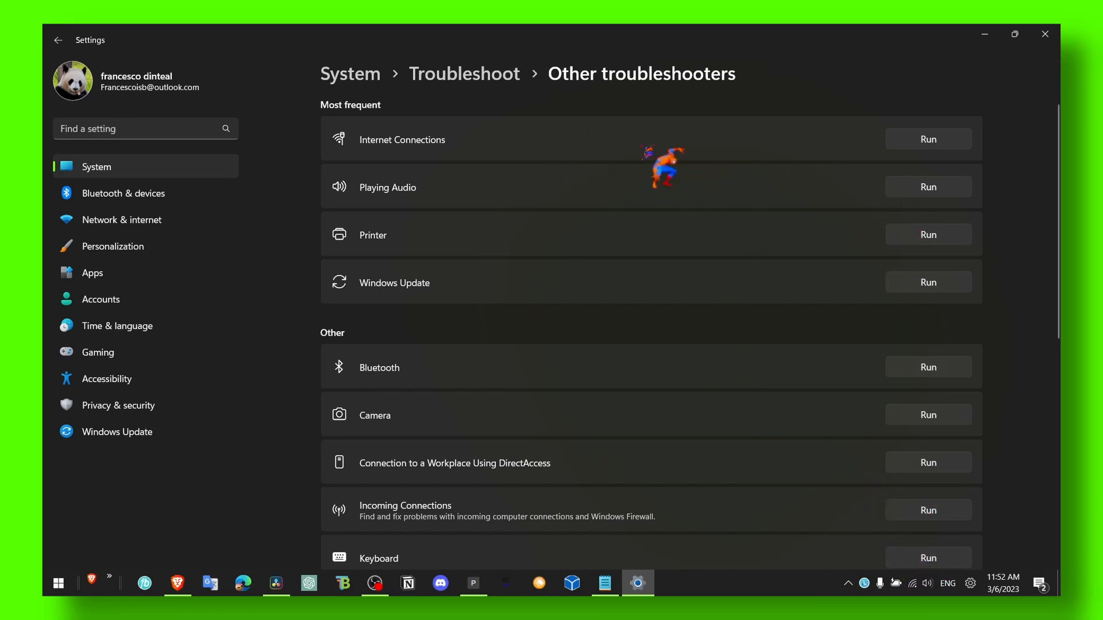
mouse_move(518, 138)
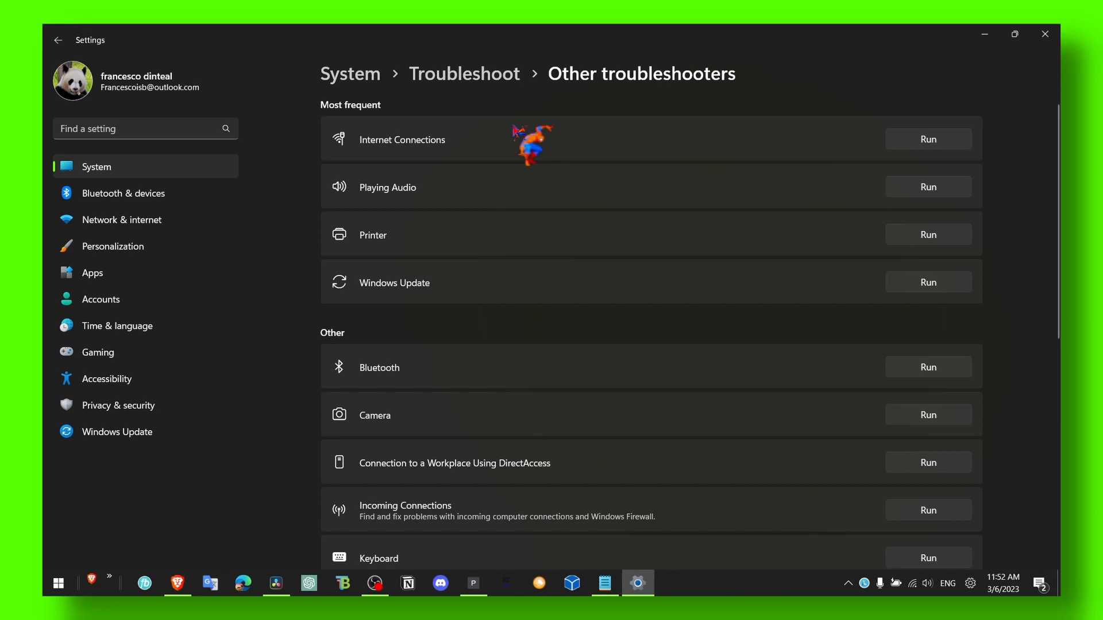
mouse_move(543, 167)
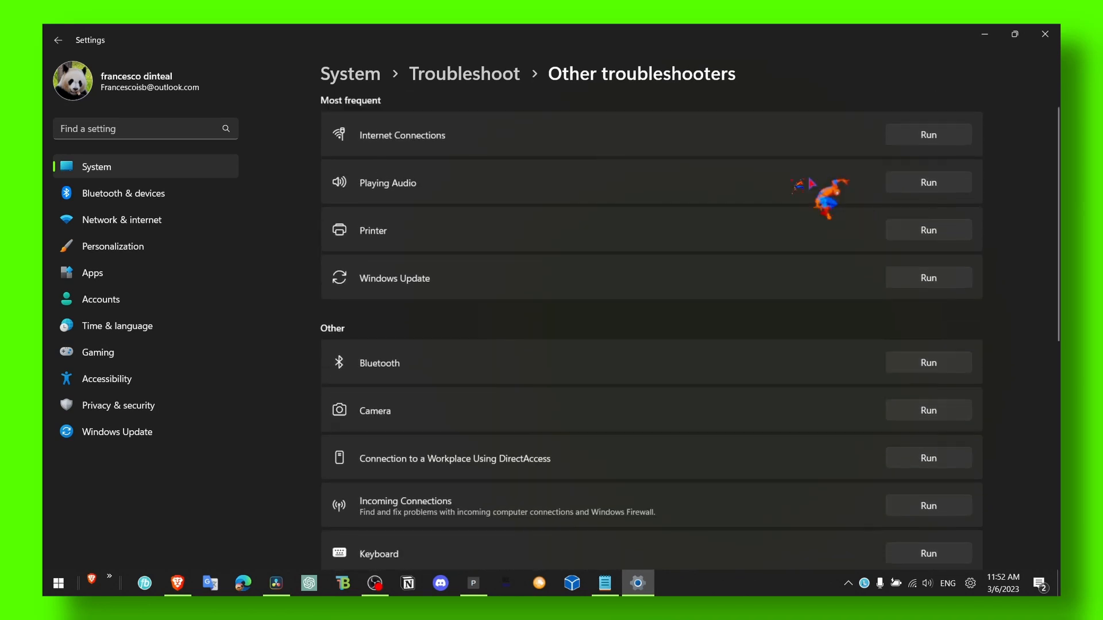
- Review the remaining troubleshooters in the list and close Settings
scroll("down", 3)
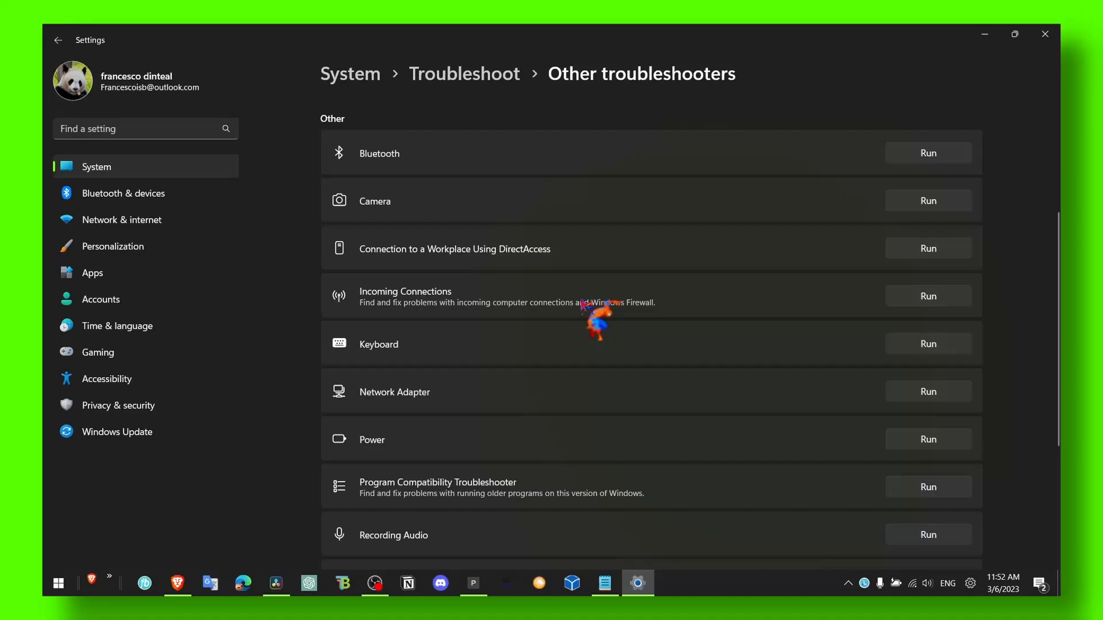
scroll("down", 3)
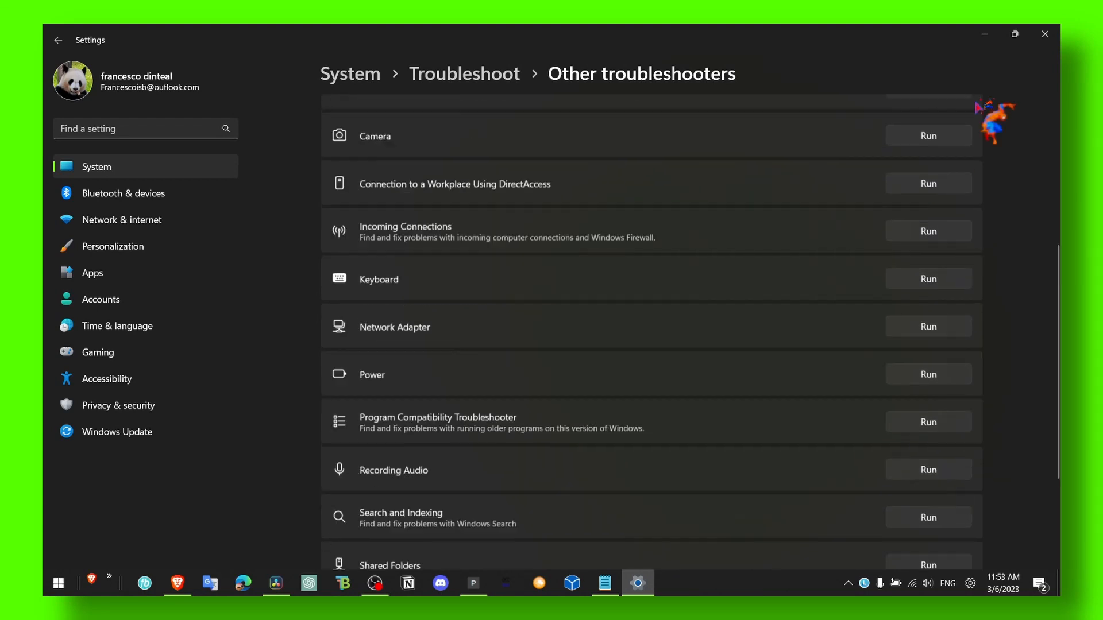
left_click(1044, 33)
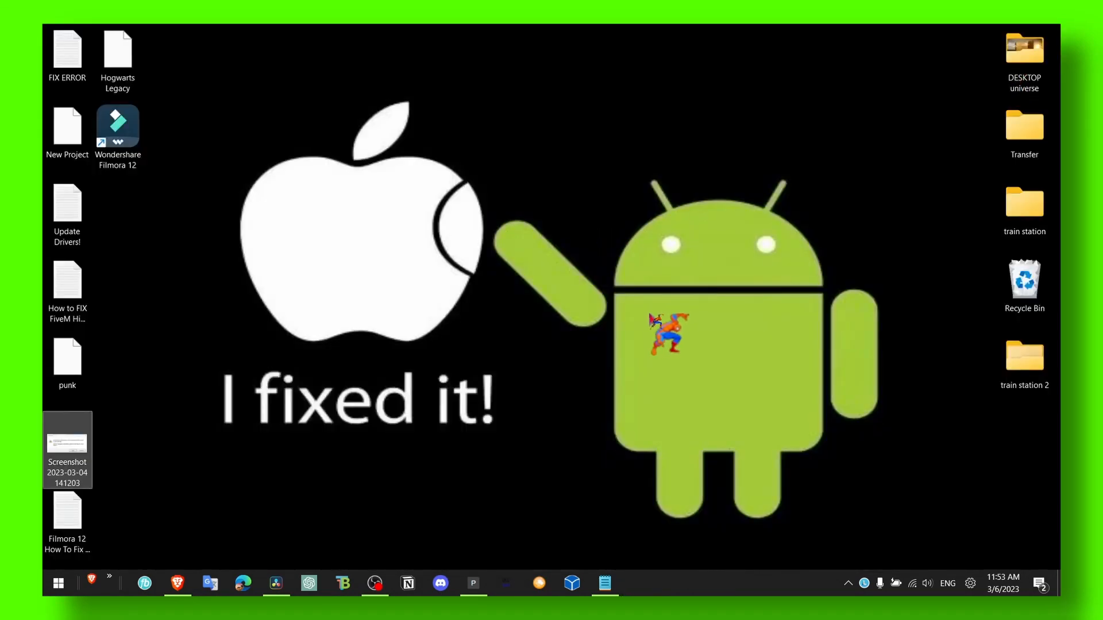
- Search for Device Manager, correcting the query from 'def' to 'dec'
left_click(57, 583)
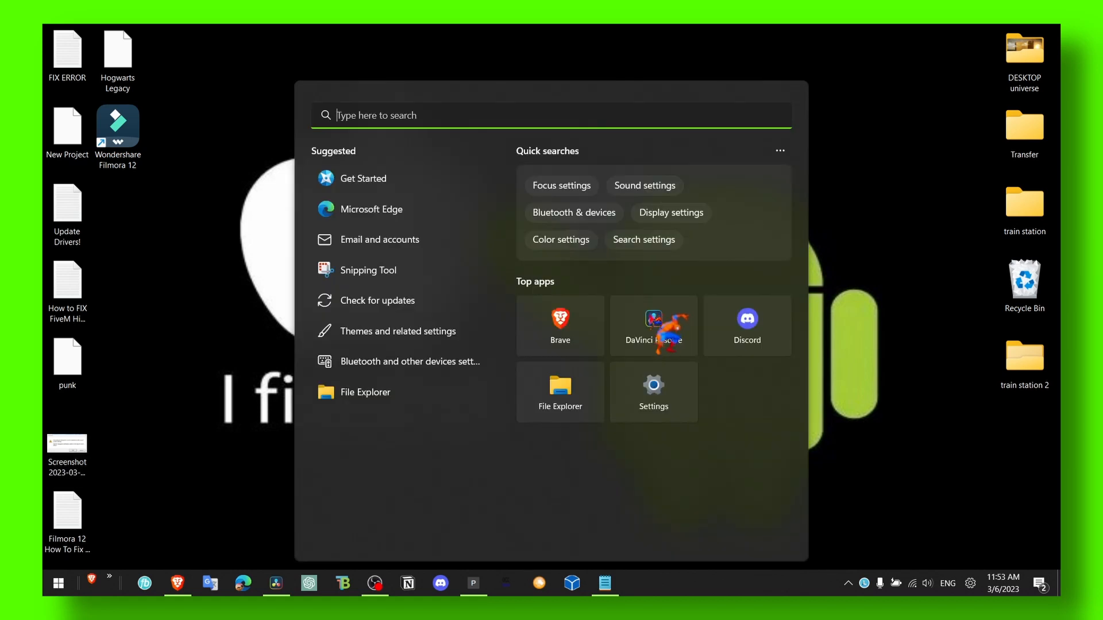
type("def")
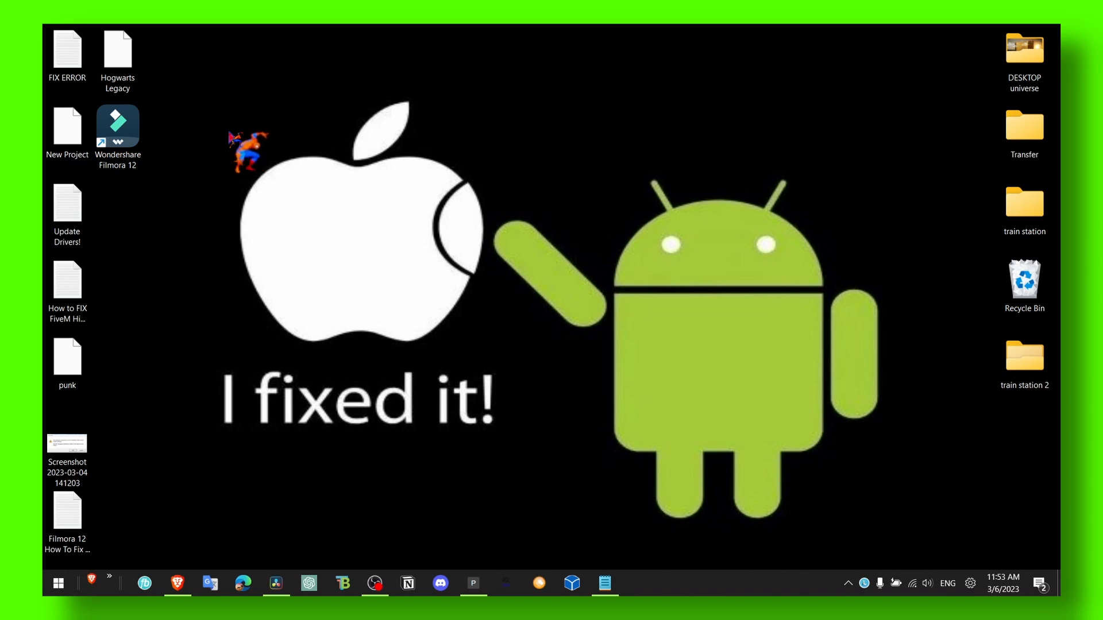
left_click(58, 583)
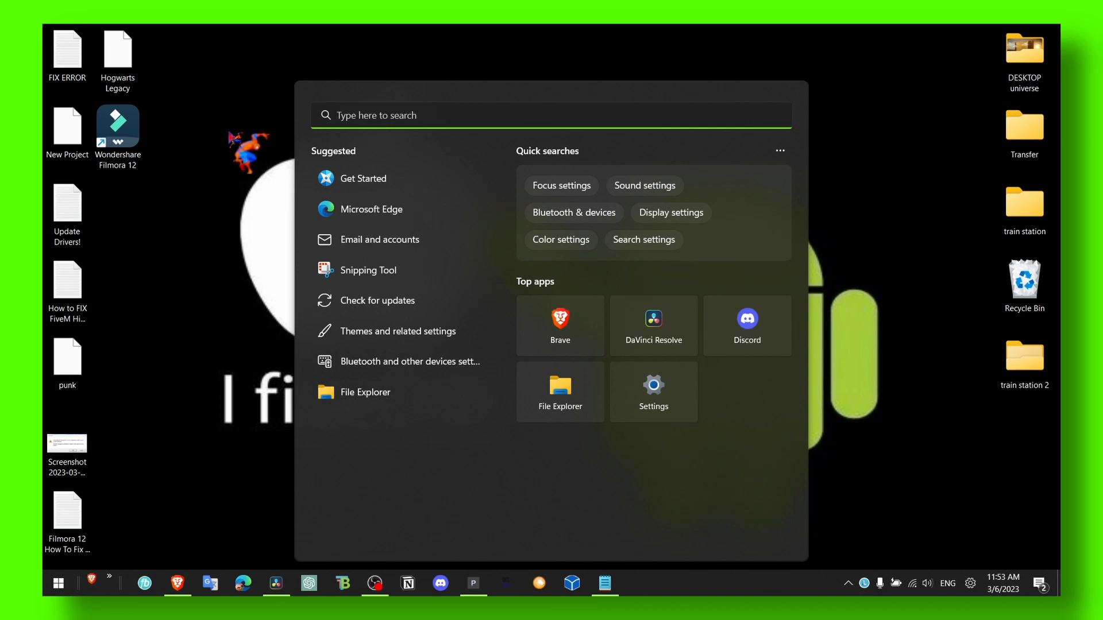
type("dec")
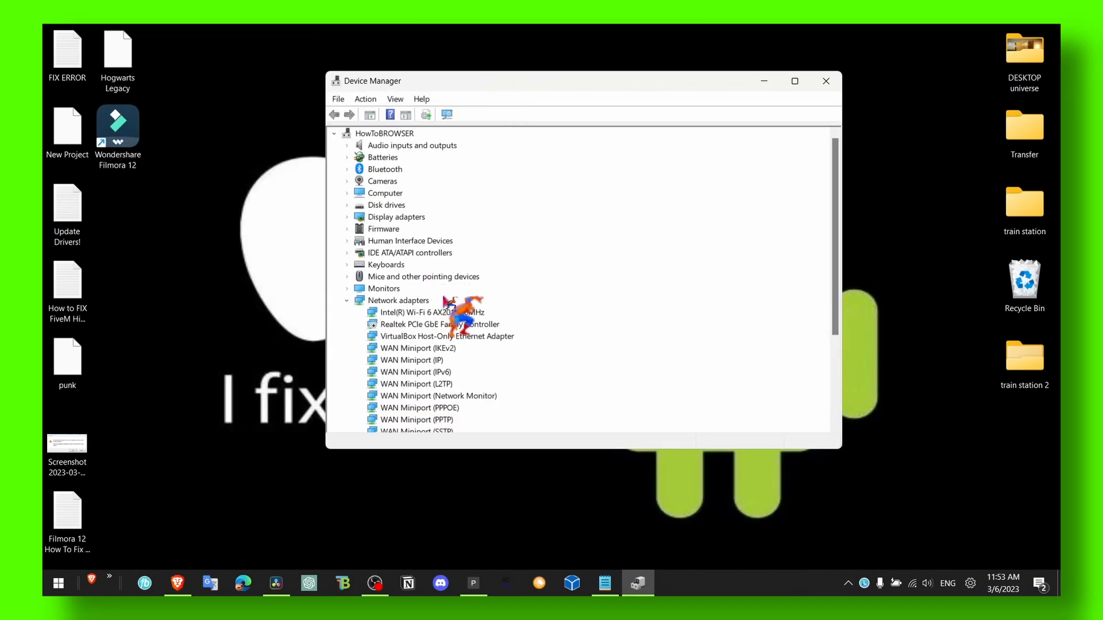
- Show the action menu for the Intel(R) Wi-Fi 6 AX201 160MHz adapter under Network adapters
scroll("down", 3)
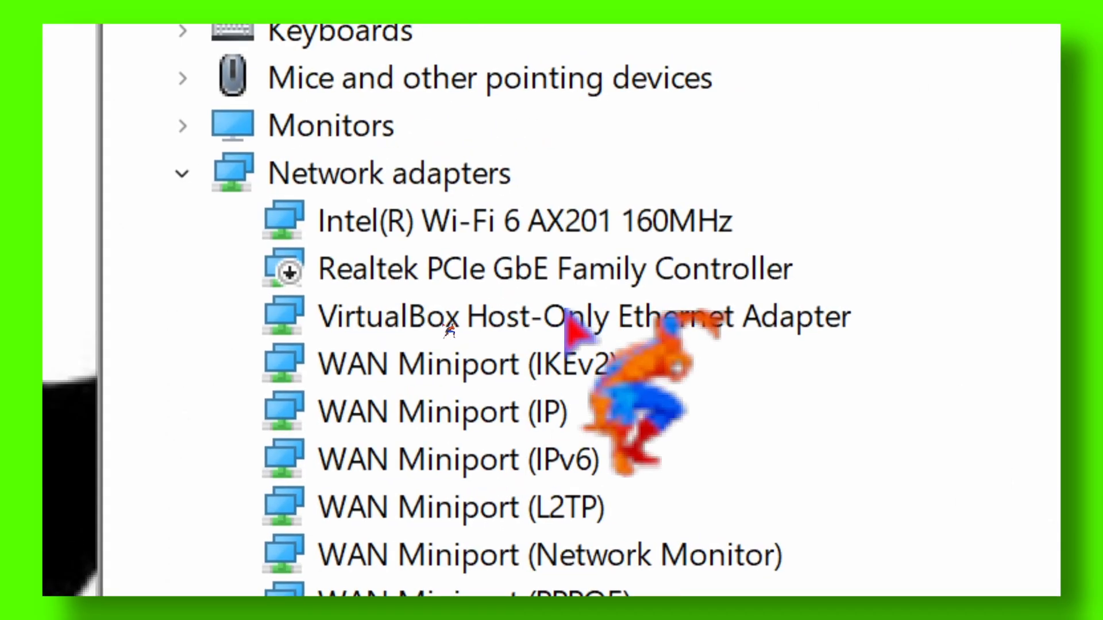
right_click(438, 299)
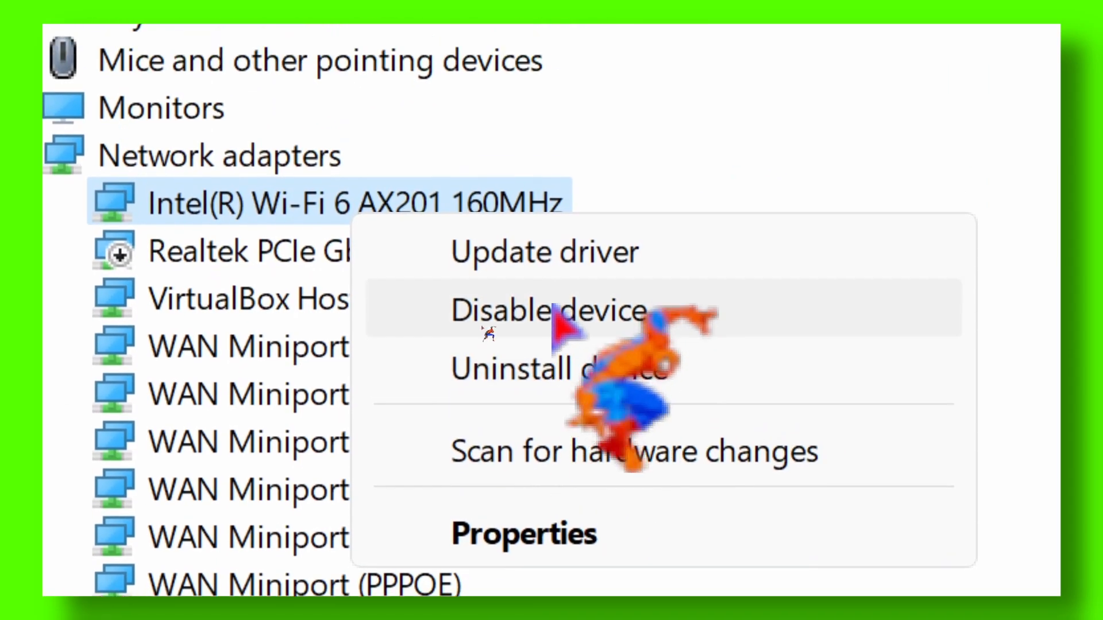
- Update the adapter's driver manually, picking the Intel(R) Wi-Fi 6 AX201 160MHz (Intel) model
left_click(544, 251)
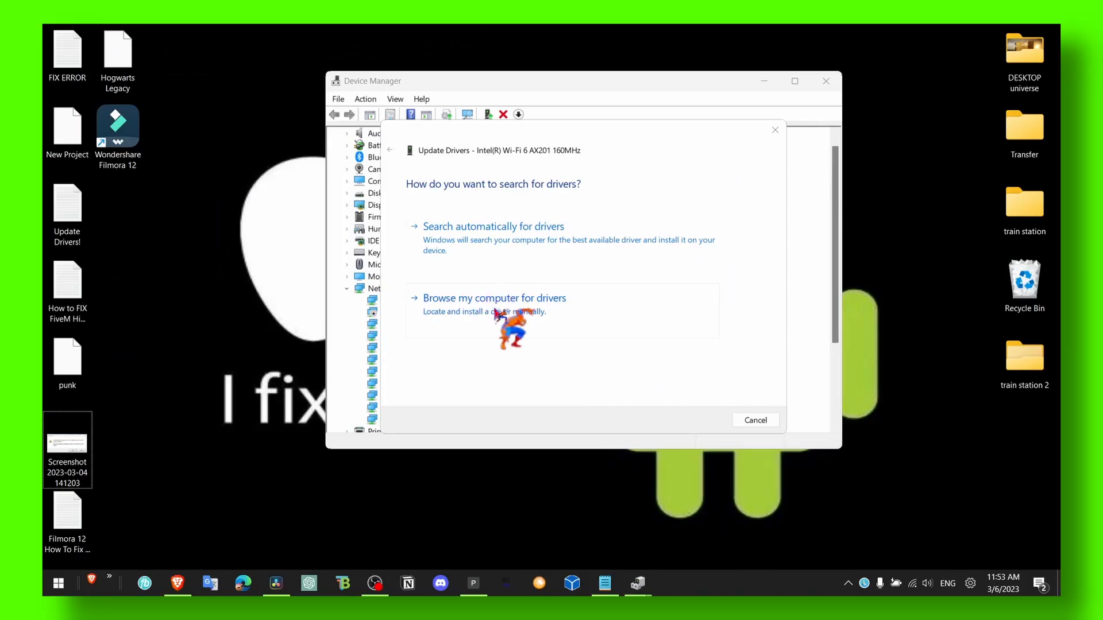
left_click(494, 299)
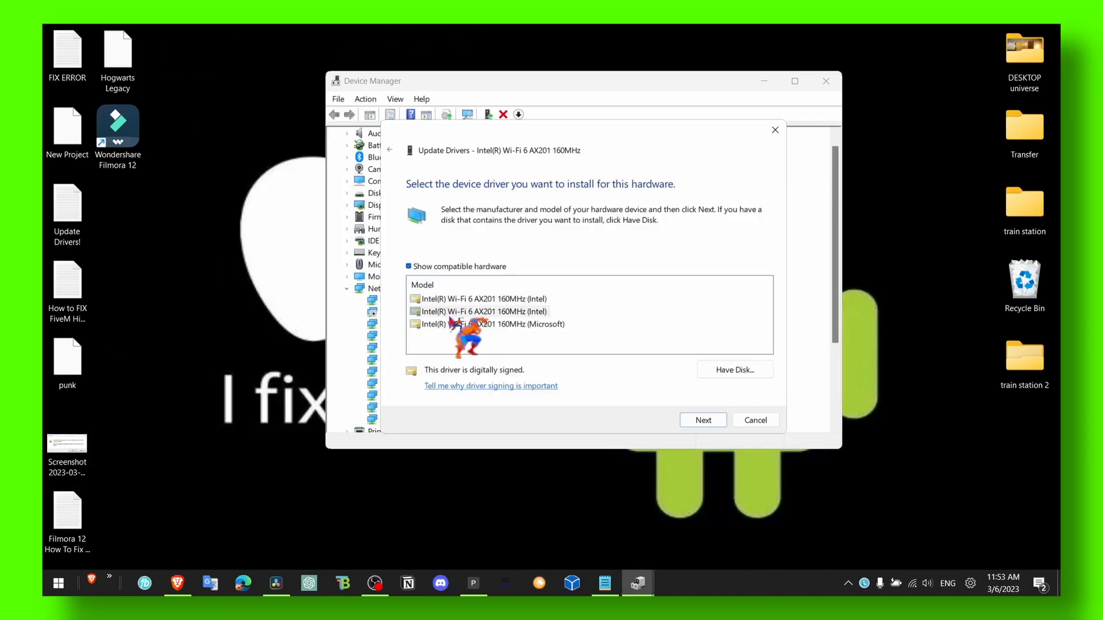
left_click(481, 298)
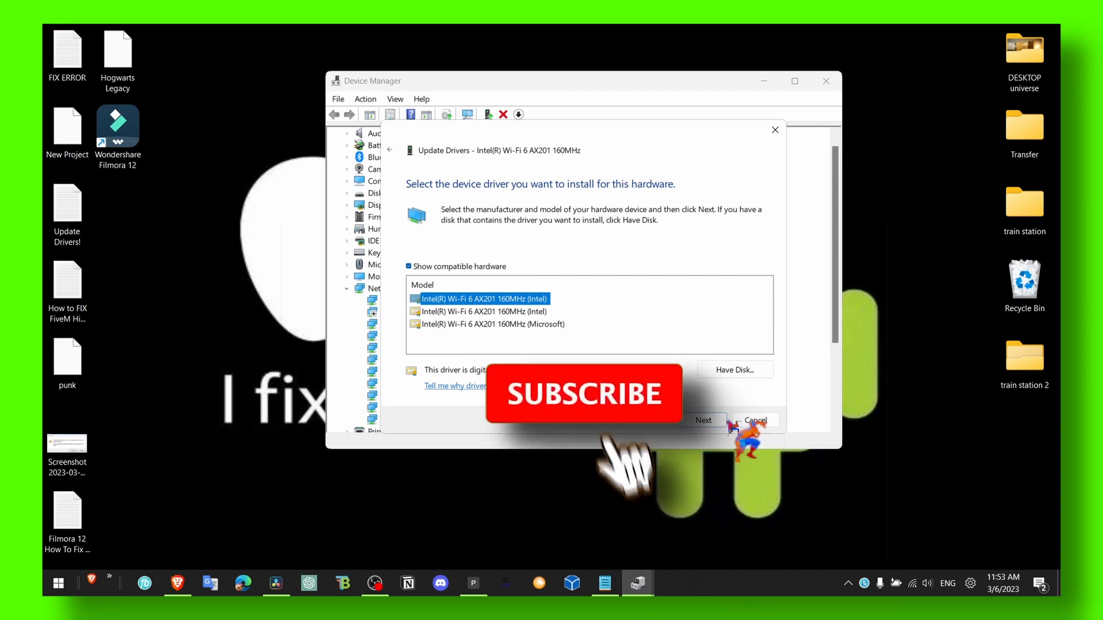